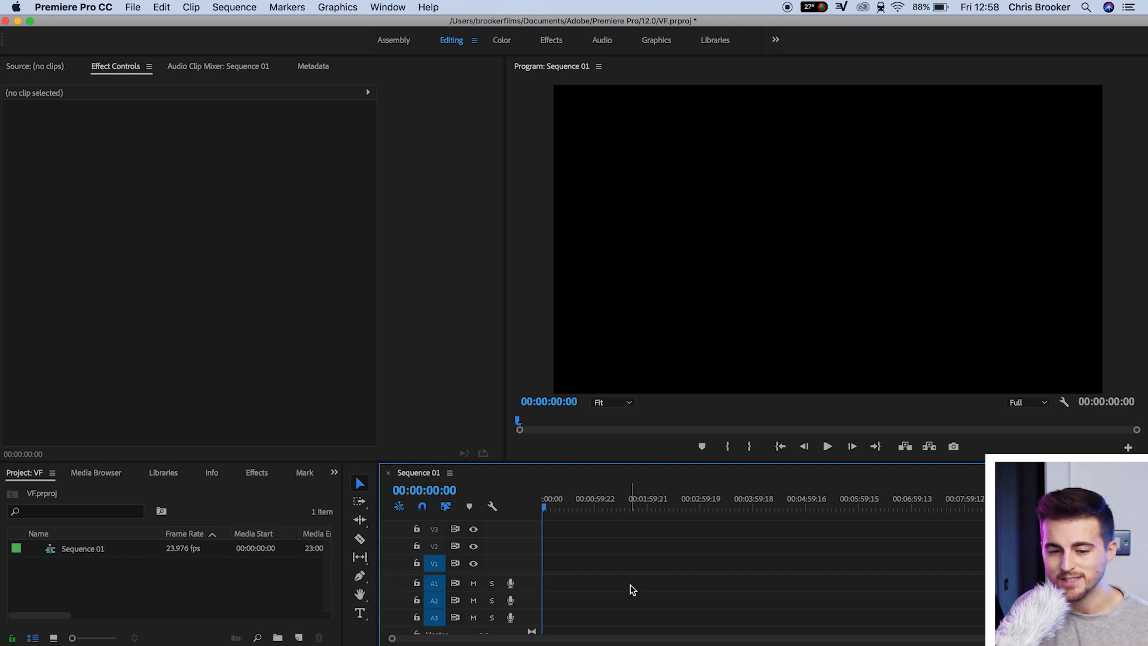
Create a new 1920×1080 legacy title named Title 01 from the File menu
left_click(133, 7)
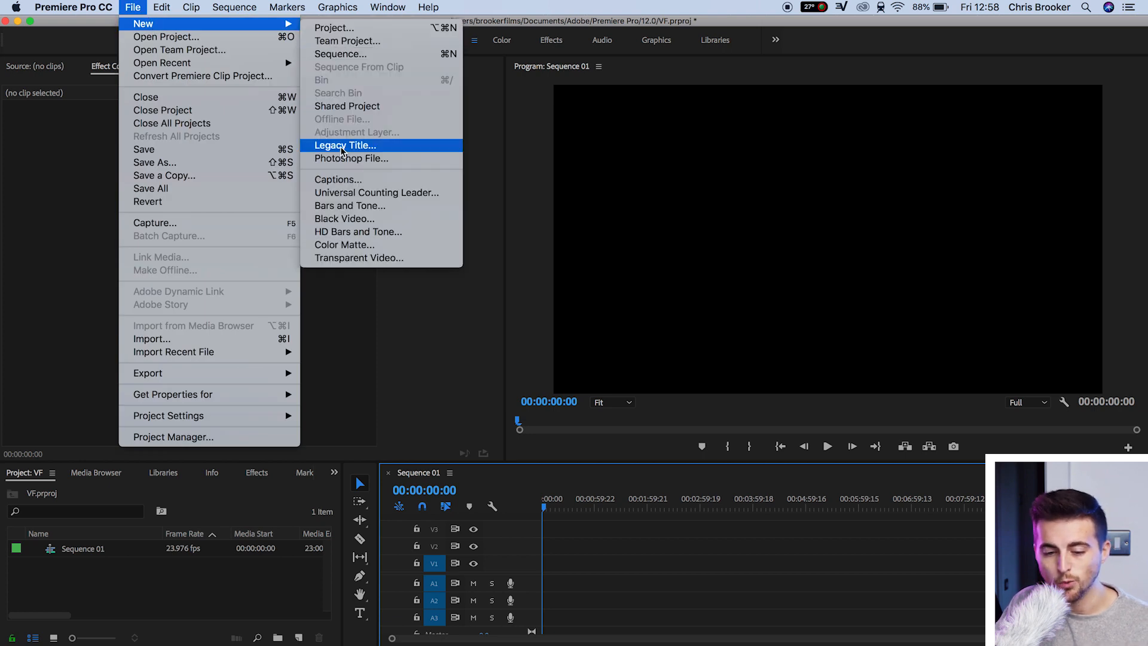
left_click(345, 145)
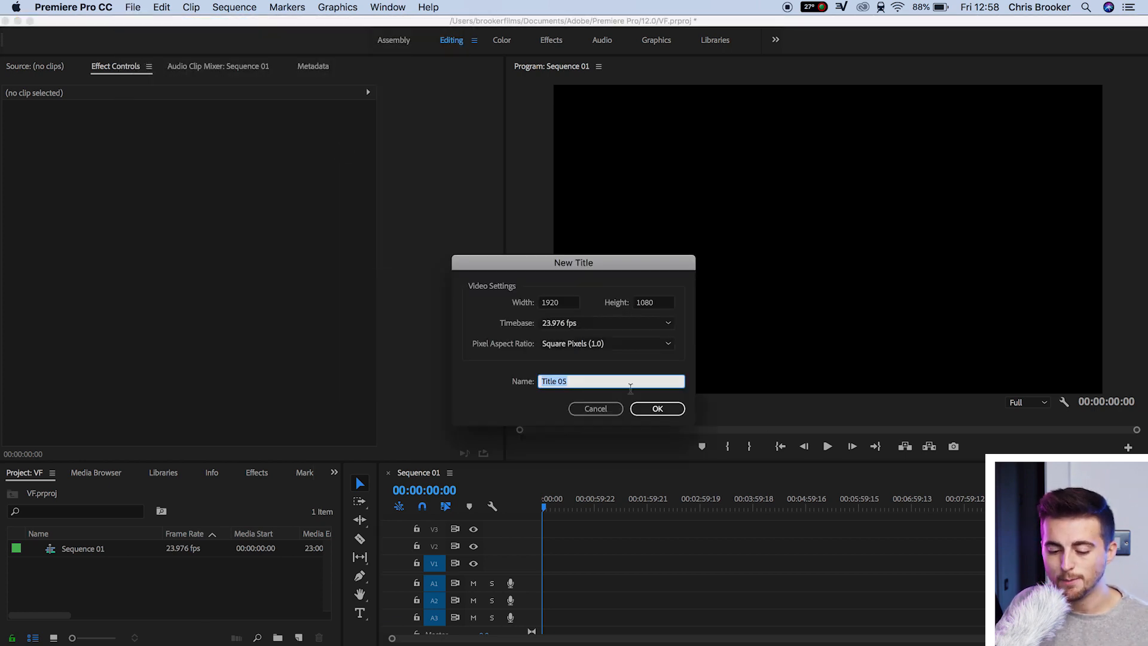
type("Title 01")
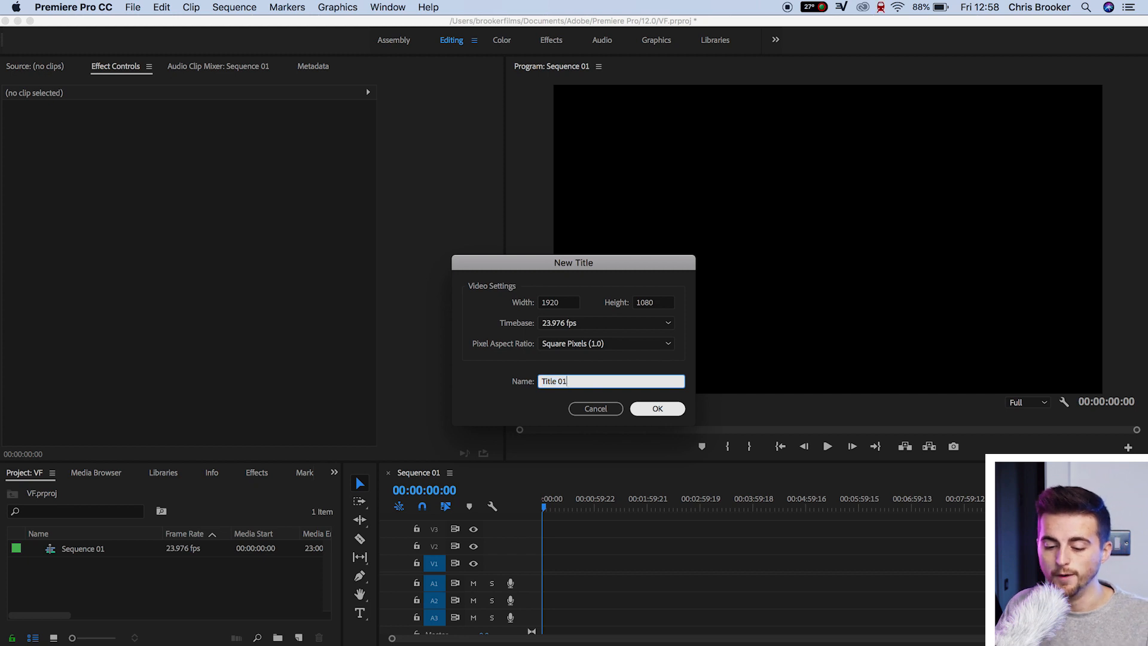
left_click(657, 409)
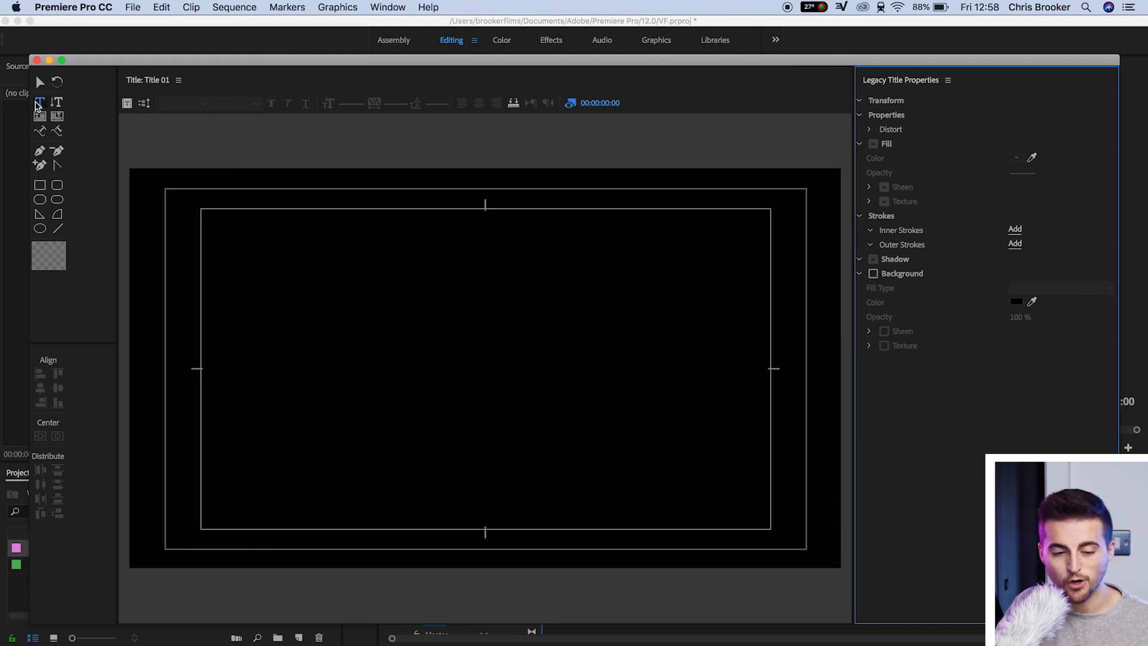
mouse_move(39, 103)
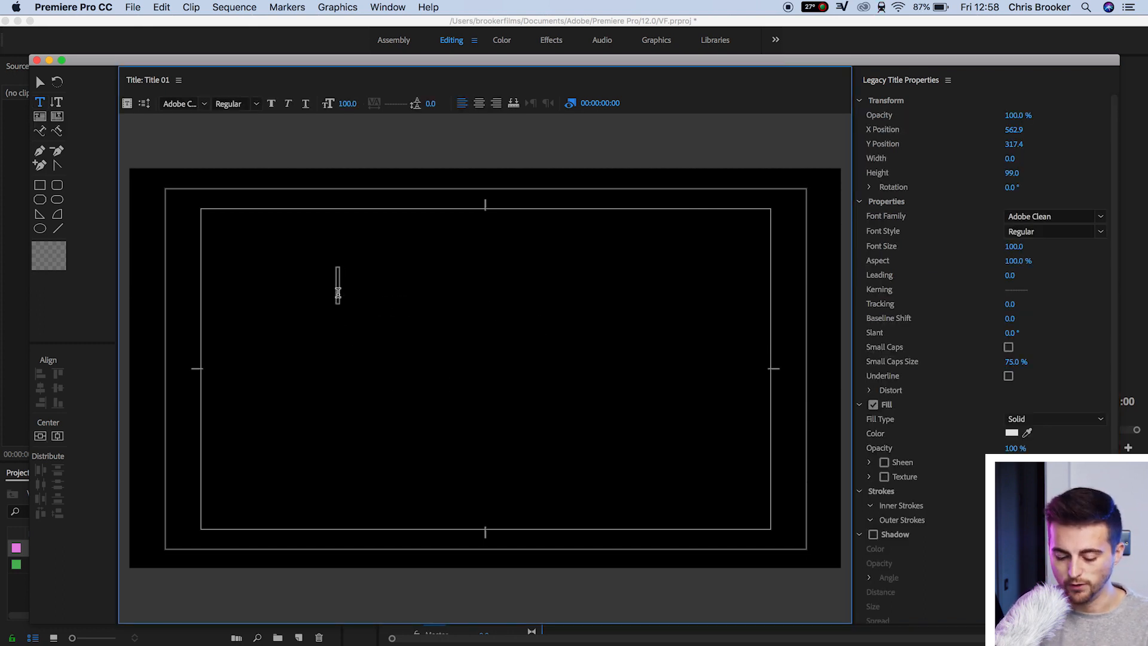
Type the word BROOKER as a text object on the title canvas
type("BROOKER")
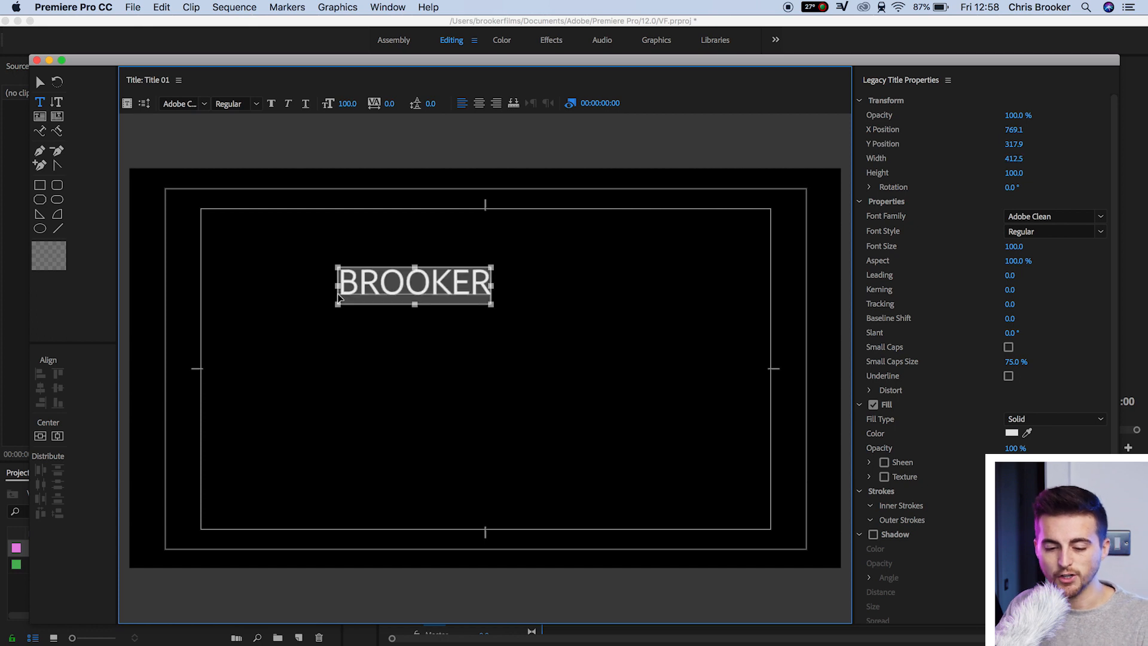
Set BROOKER to Avenir Black, fill it pure white and centre it vertically and horizontally
left_click(179, 102)
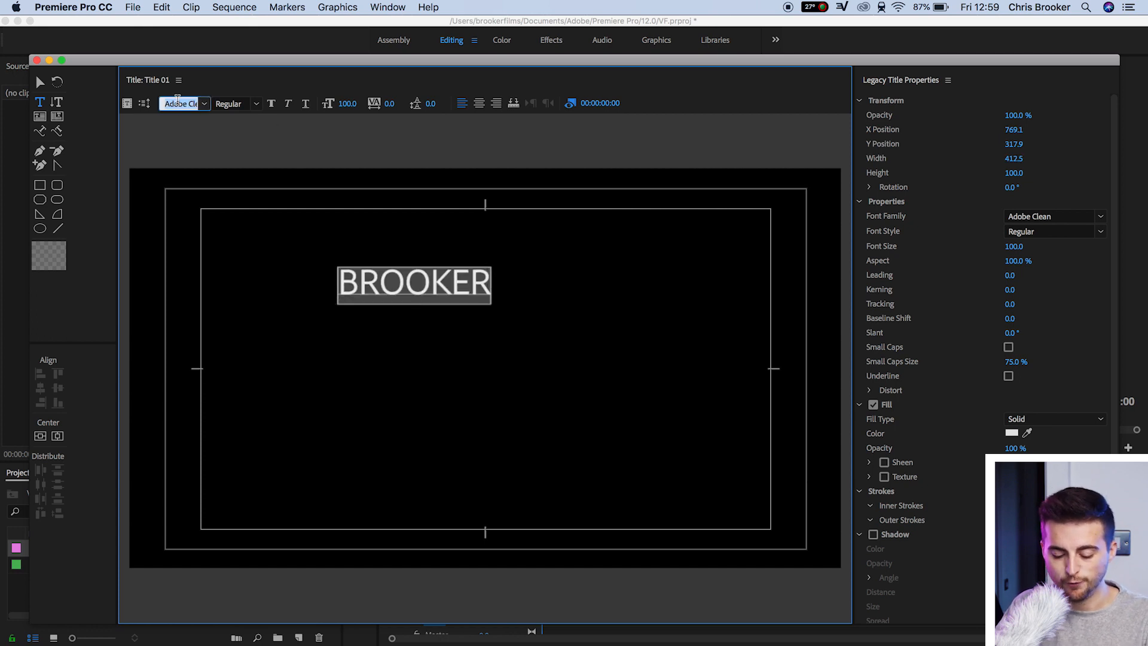
left_click(182, 103)
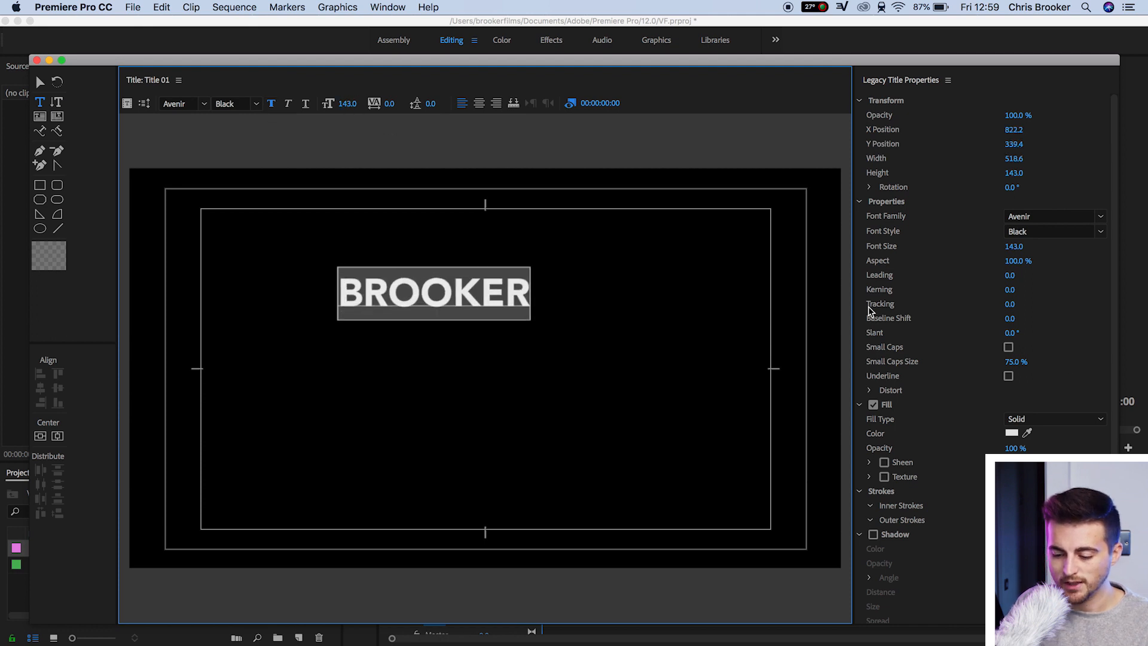
left_click(1013, 433)
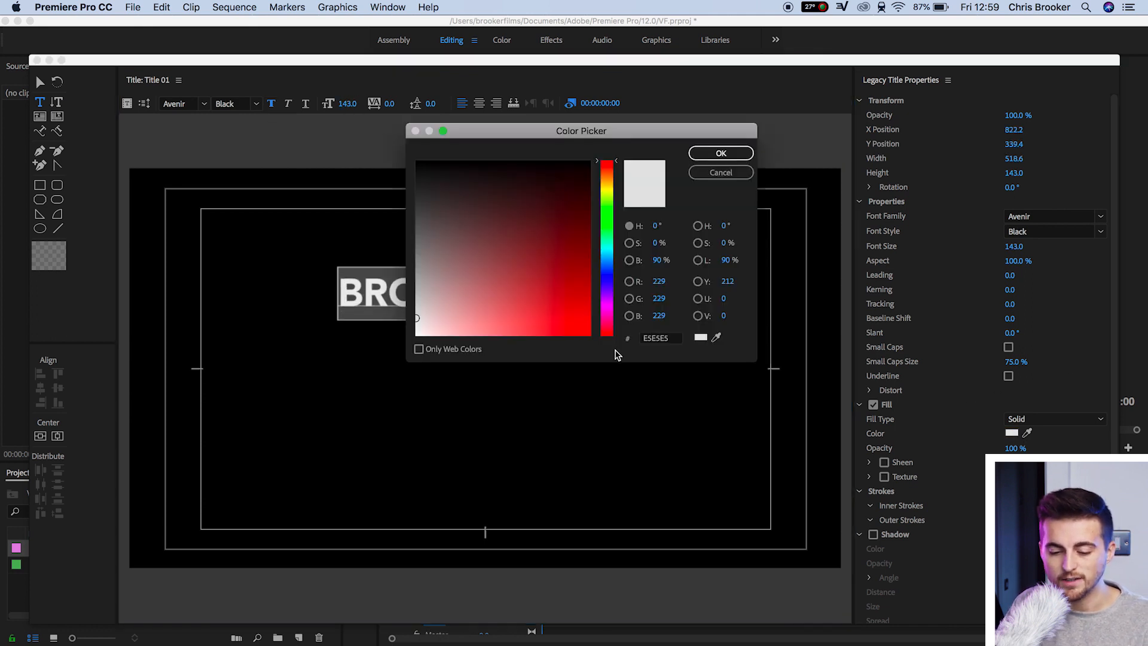
left_click(721, 153)
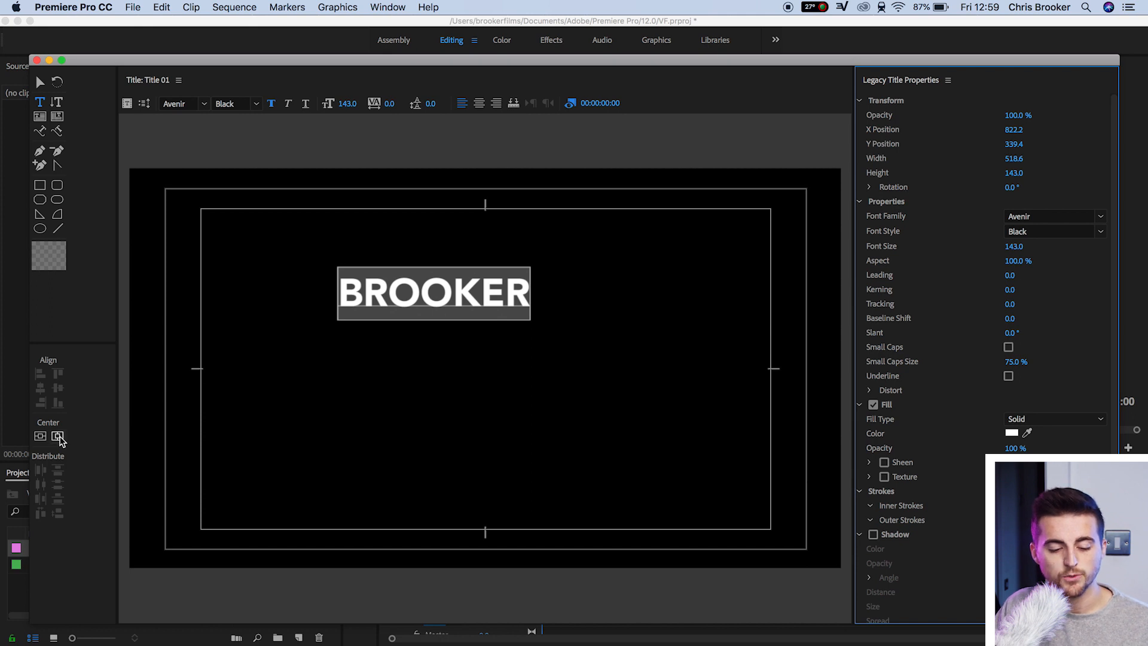
left_click(41, 436)
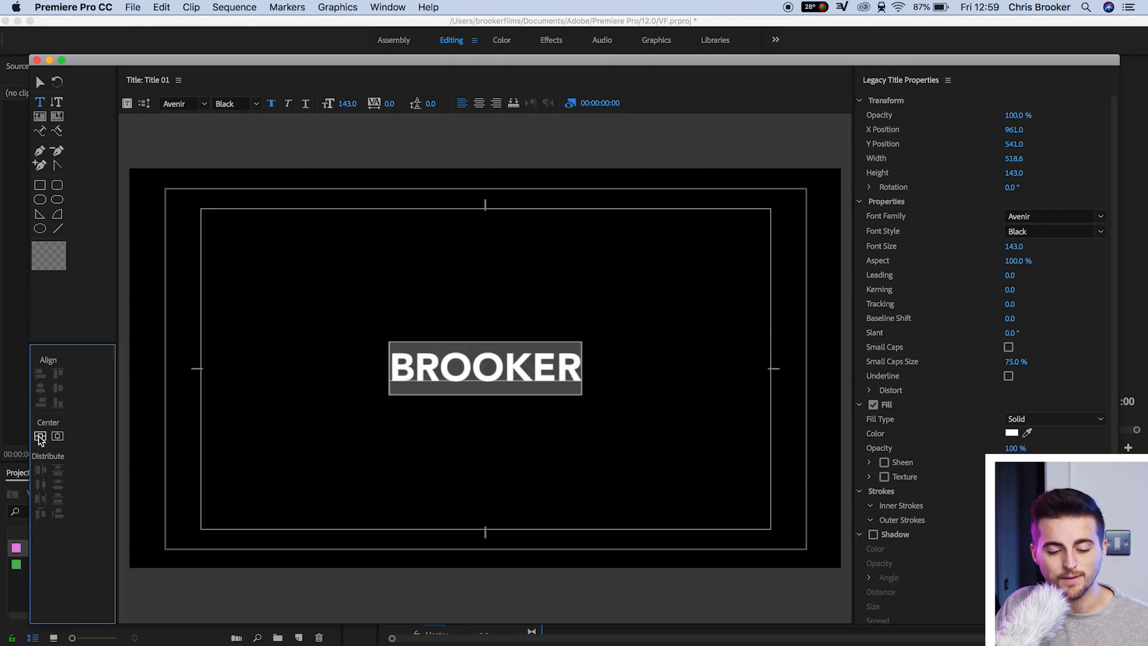
left_click(40, 437)
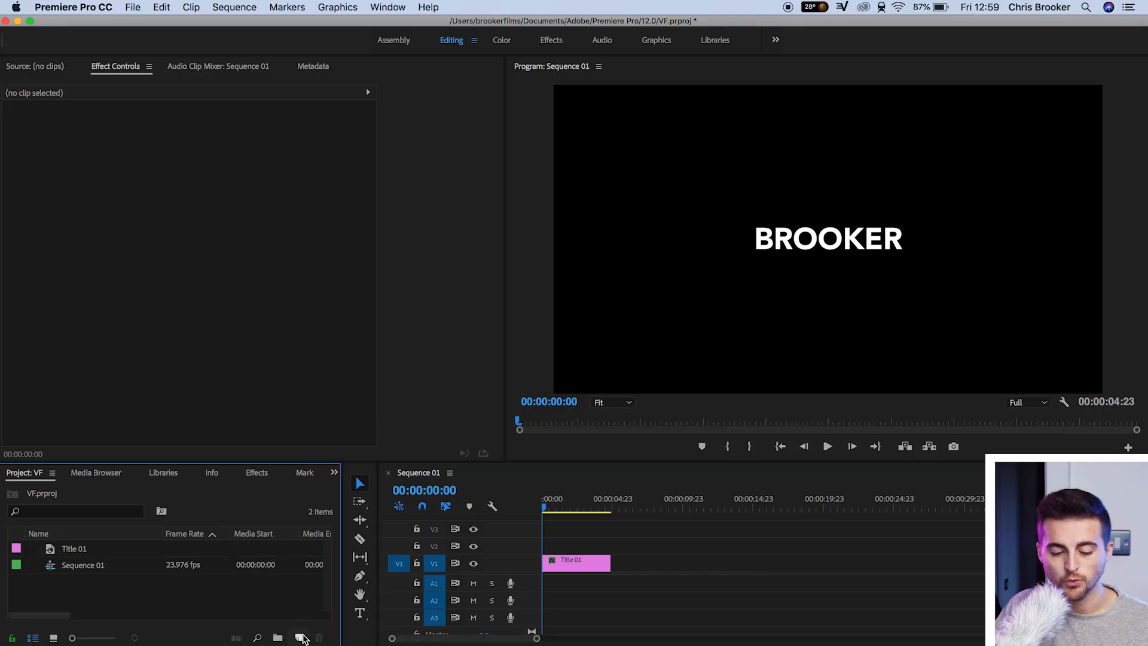
Create a Black Video clip and place it on track V2 above the Title 01 clip
left_click(301, 637)
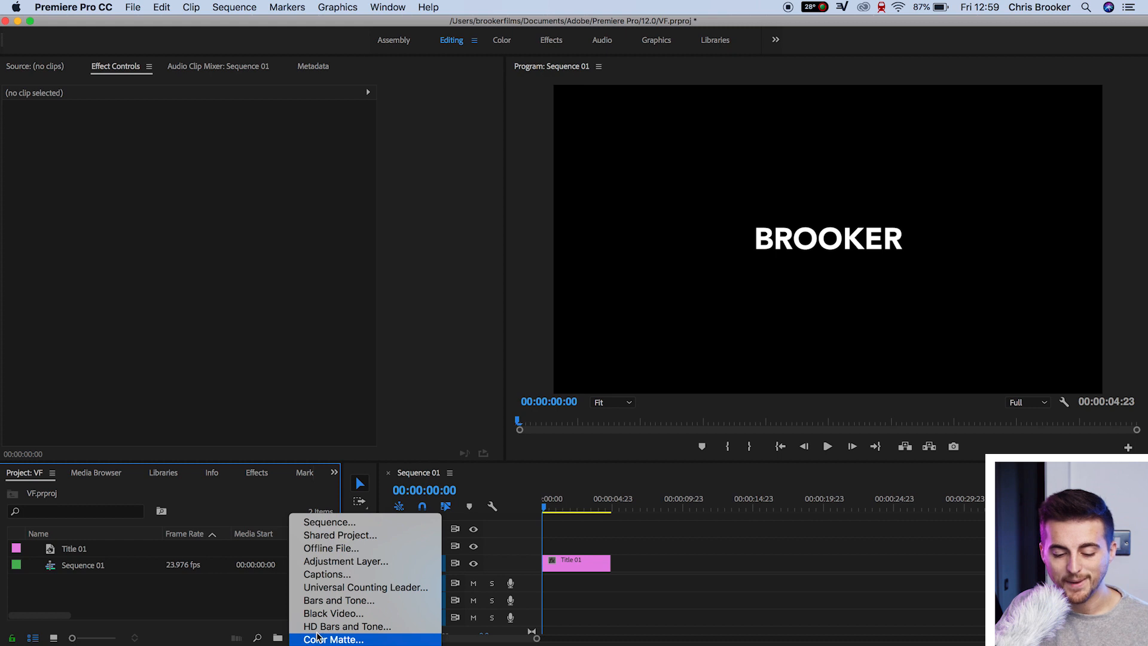
left_click(333, 612)
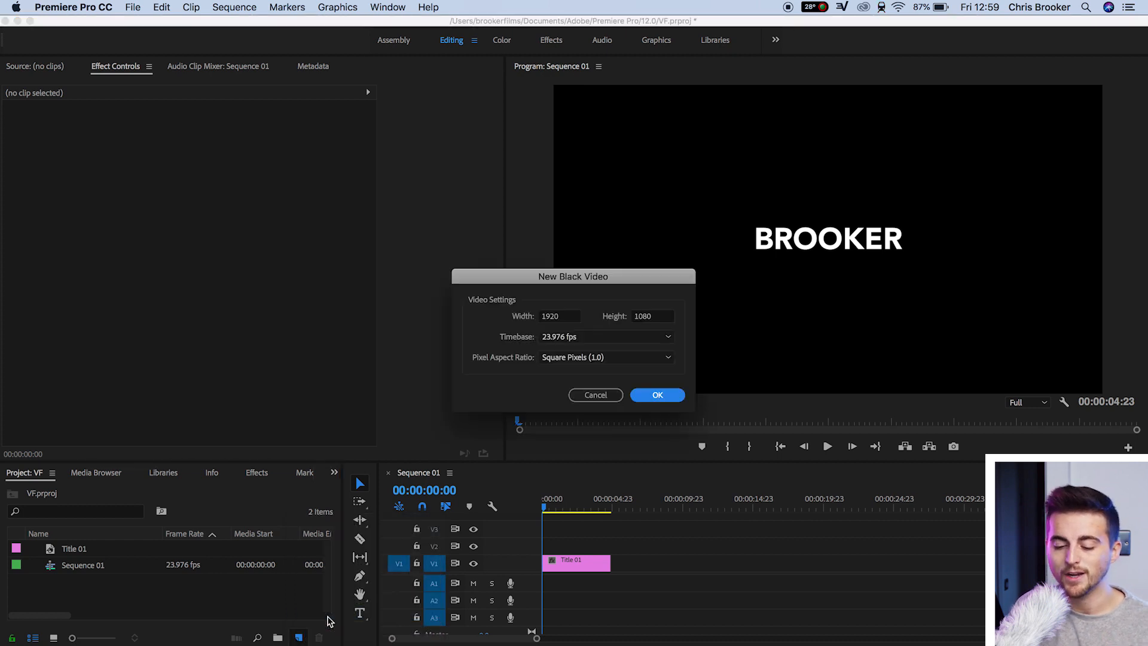
left_click(657, 395)
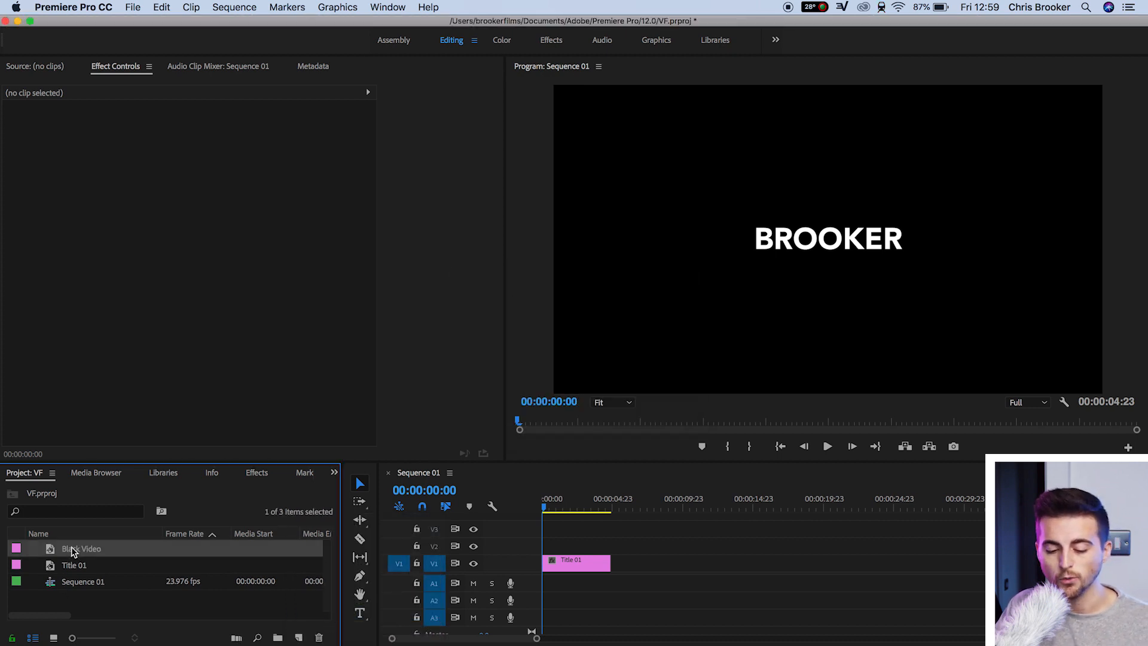
left_click_drag(80, 547, 577, 545)
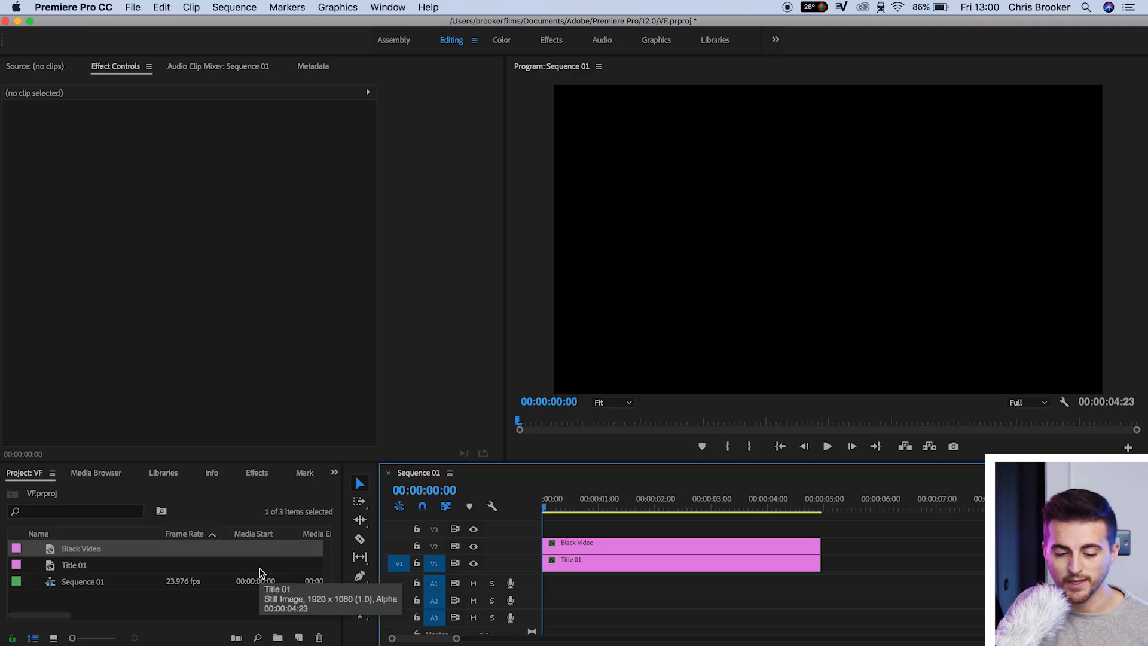
Find the Tint effect and apply it to the Black Video clip
left_click(256, 473)
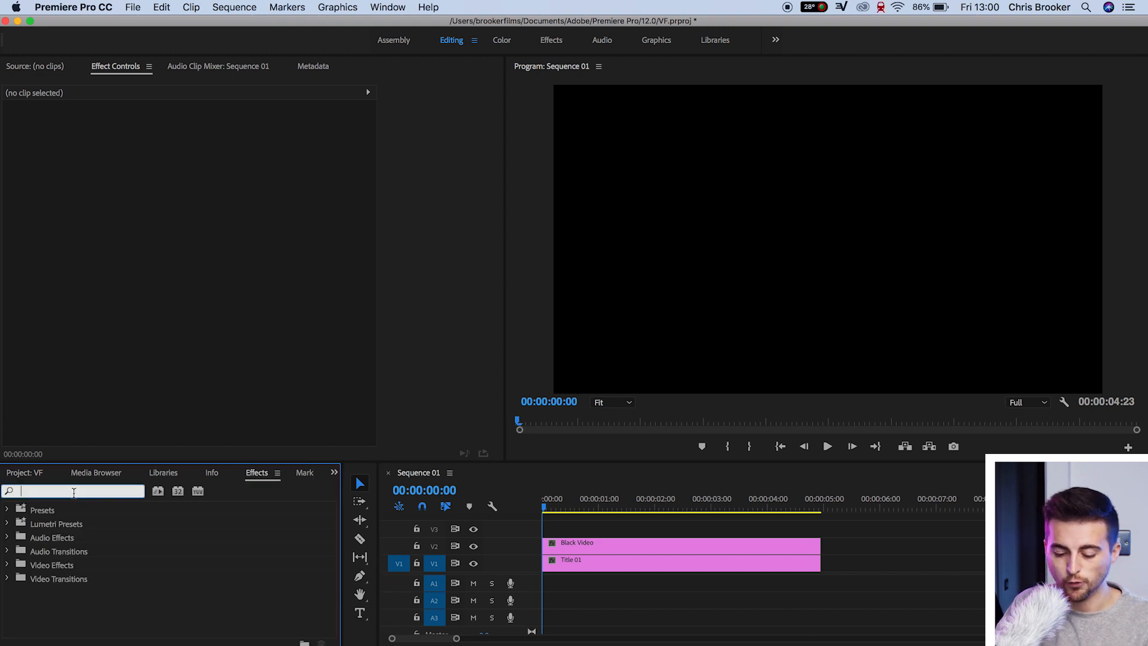
type("tint")
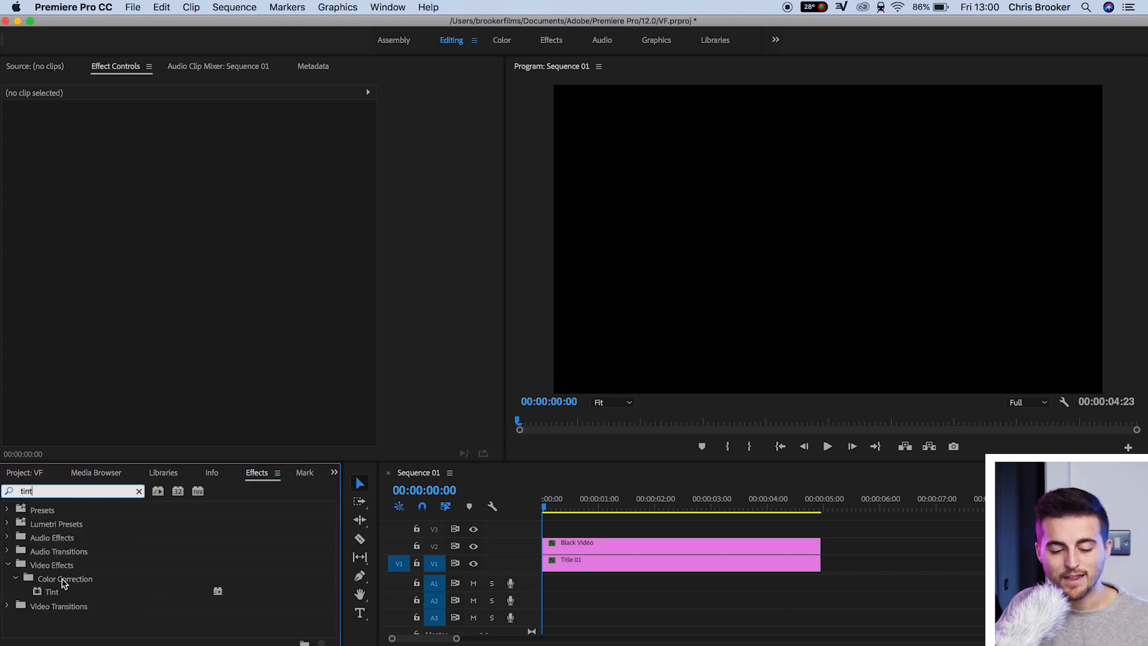
left_click(51, 592)
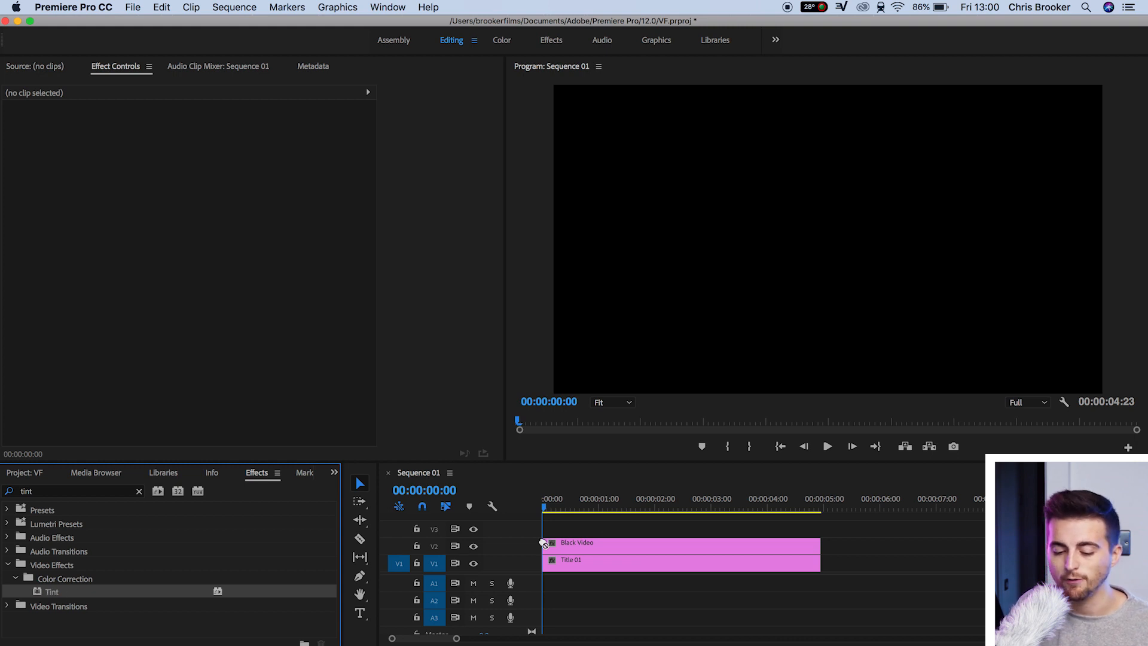
left_click(579, 543)
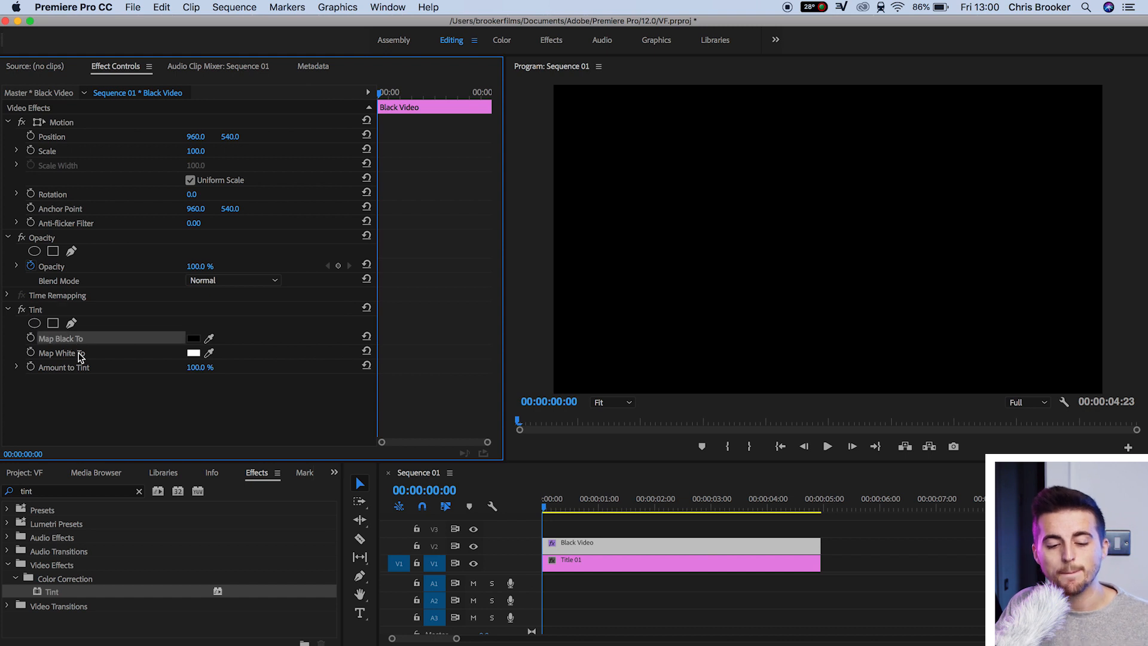
Set Tint's Map Black To colour to pure white so the clip turns white
left_click(79, 351)
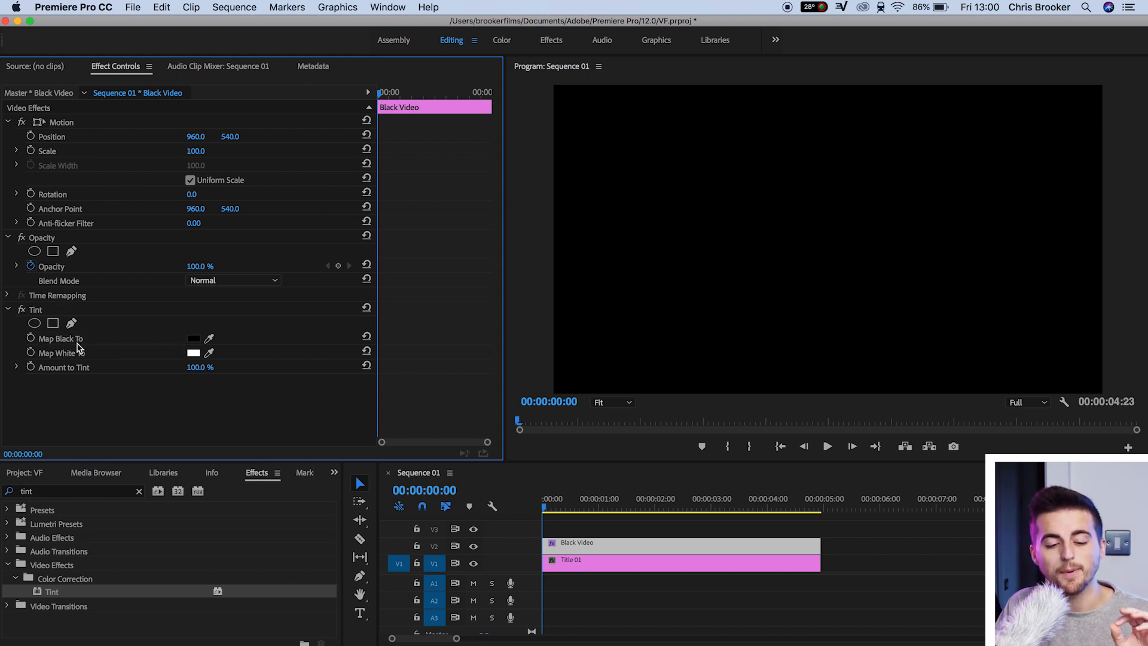
left_click(194, 337)
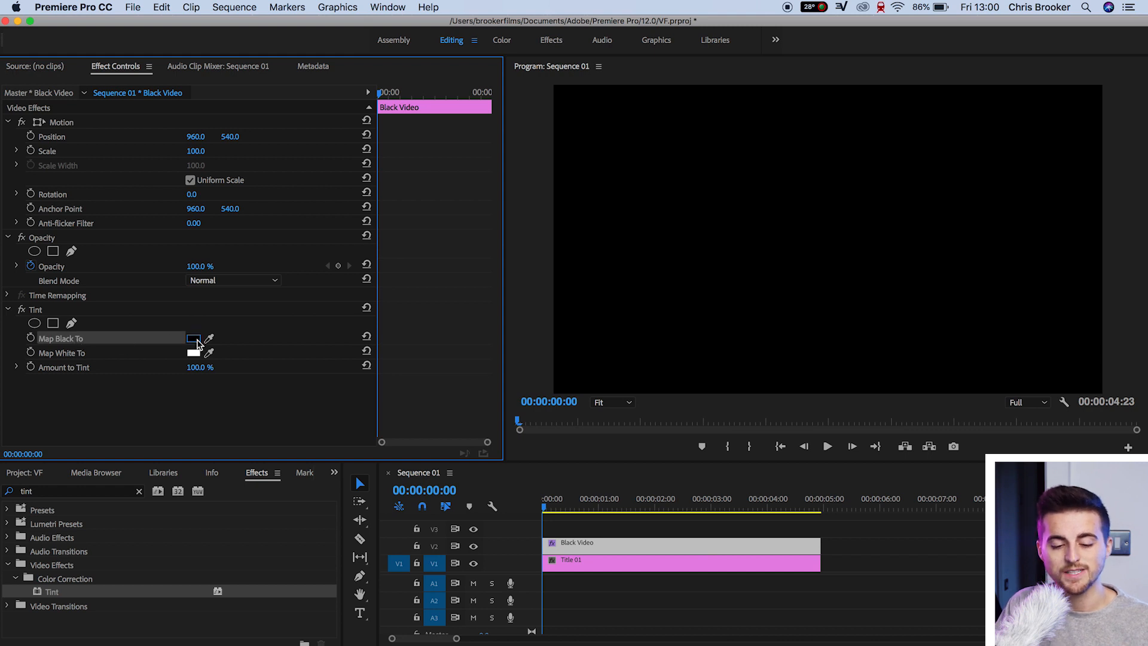
left_click(194, 338)
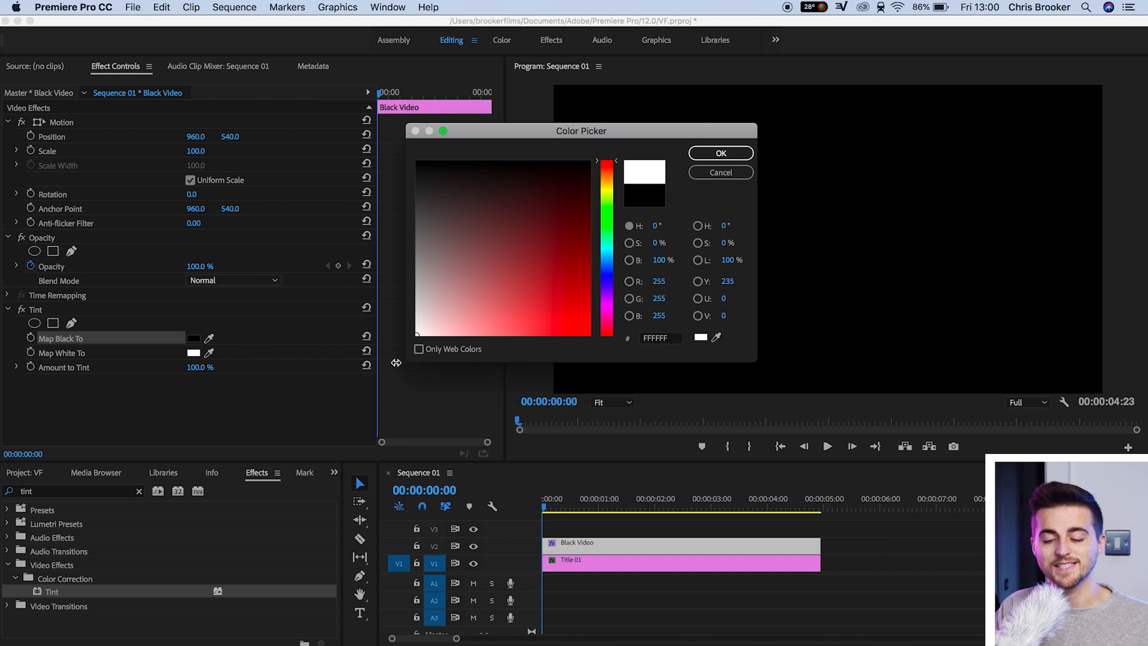
left_click(720, 153)
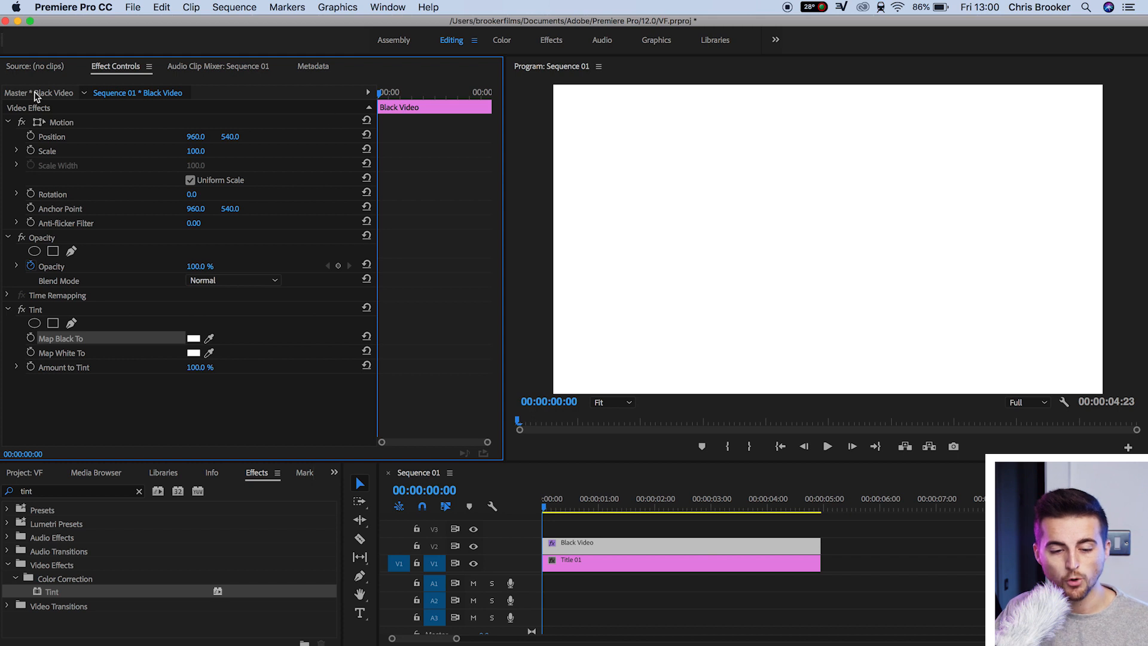
Turn off Uniform Scale on the white clip's Motion and set Scale Height to 1.0
left_click(61, 122)
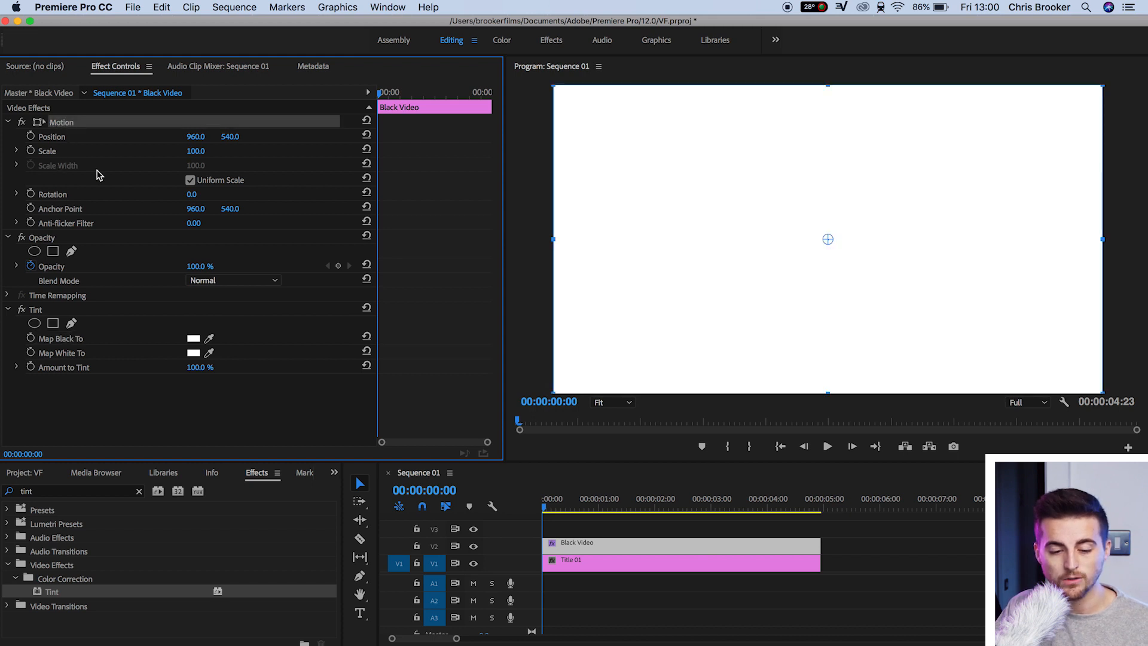
left_click(191, 181)
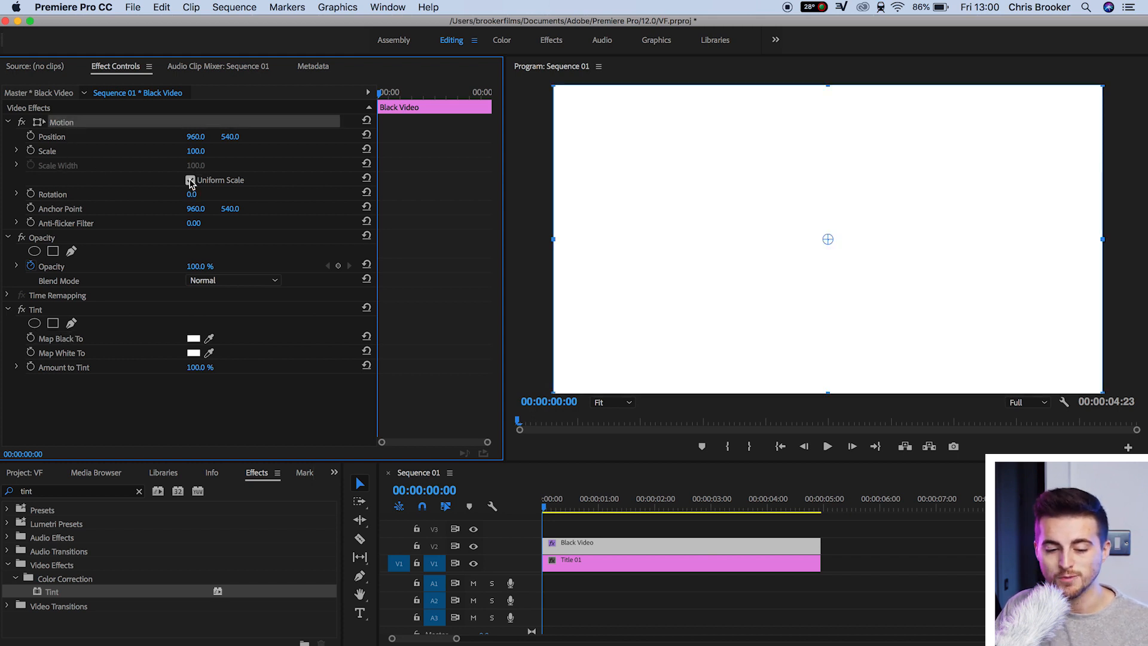
left_click(190, 180)
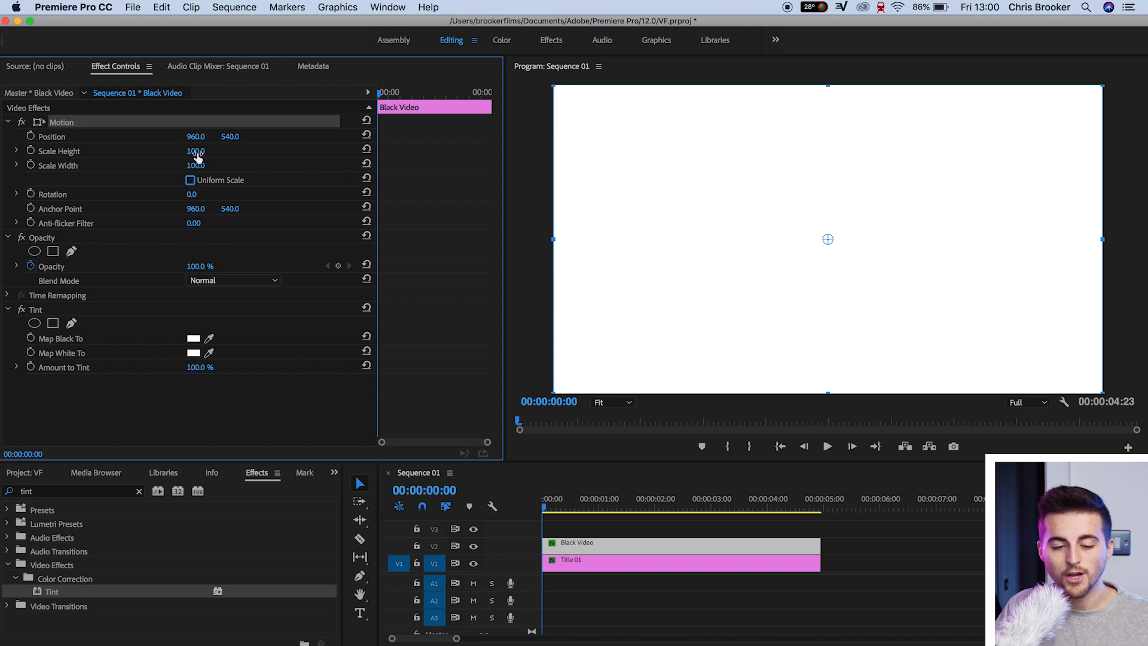
left_click(195, 151)
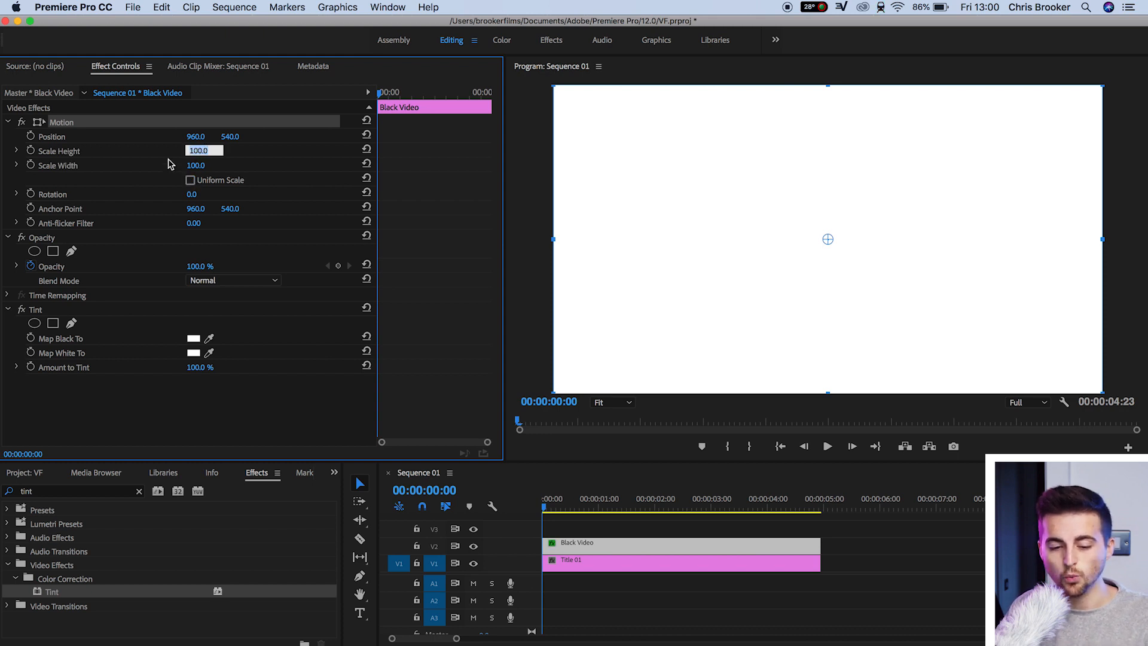
type("1.0")
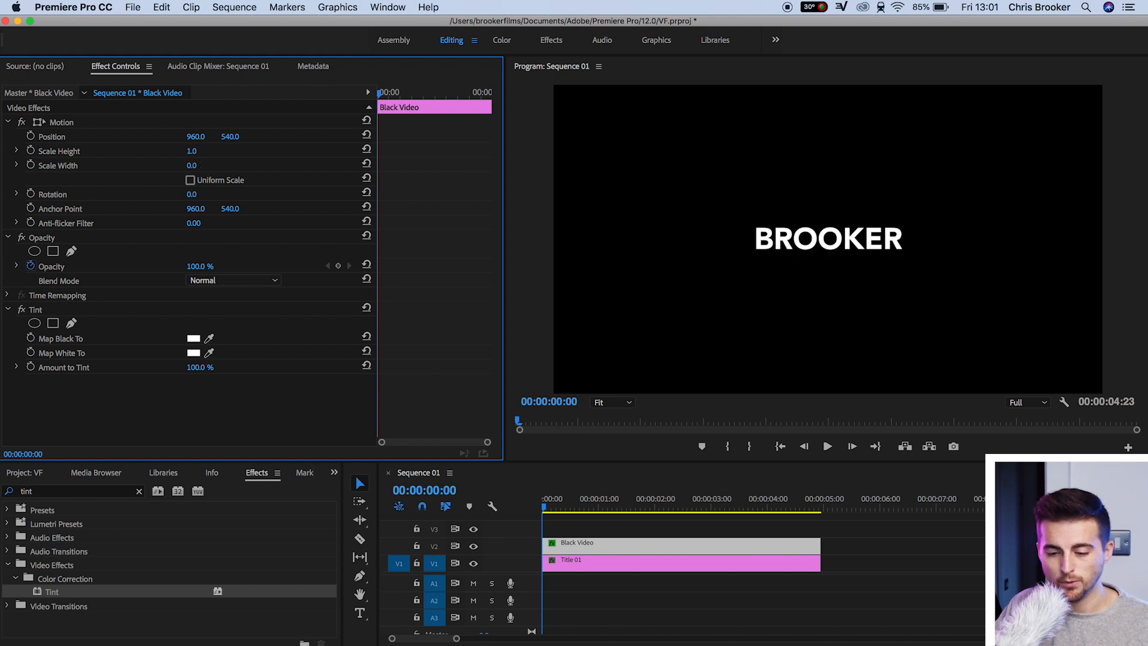
Narrow the Scale Width, trying 33 and 26 before settling on 27.0
type("33.0")
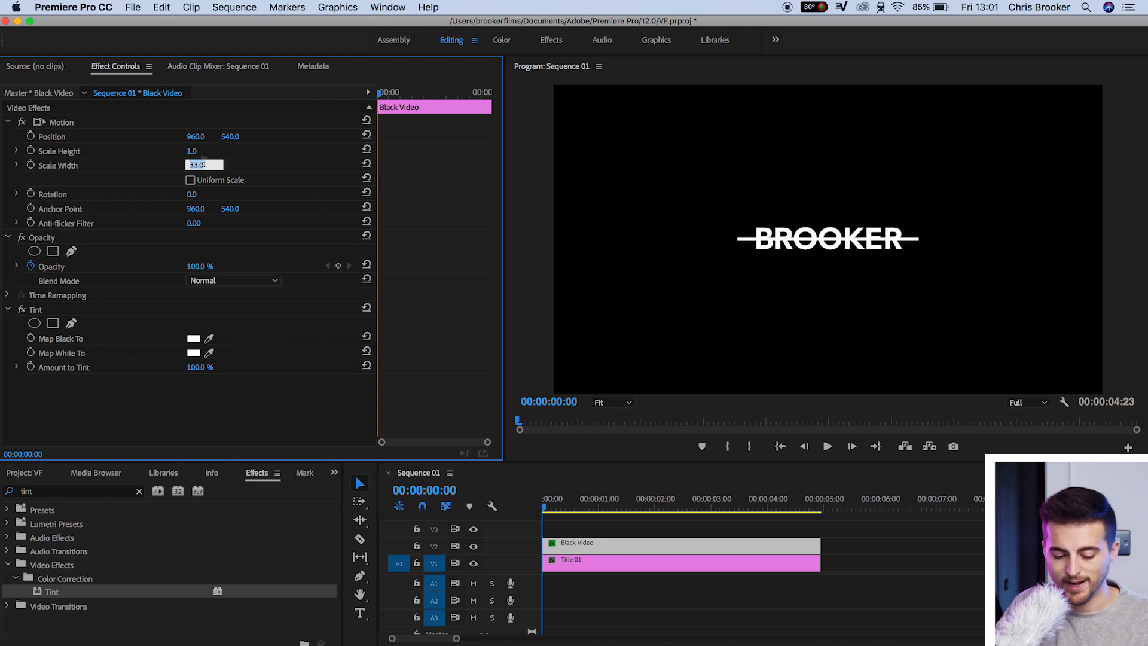
type("2")
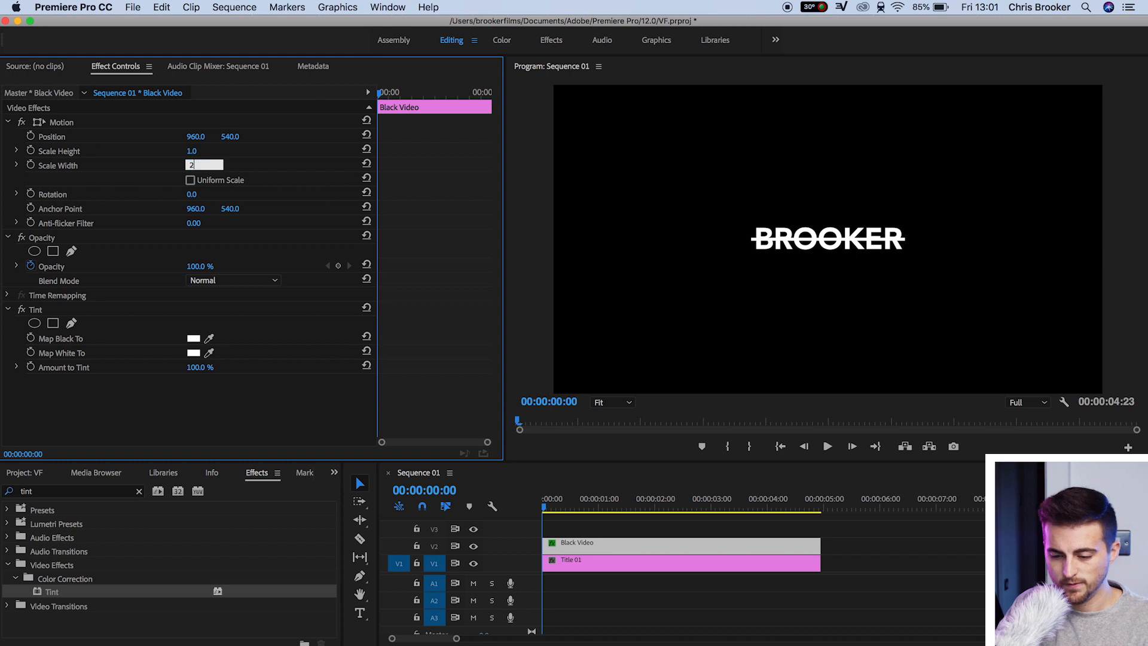
type("26.0")
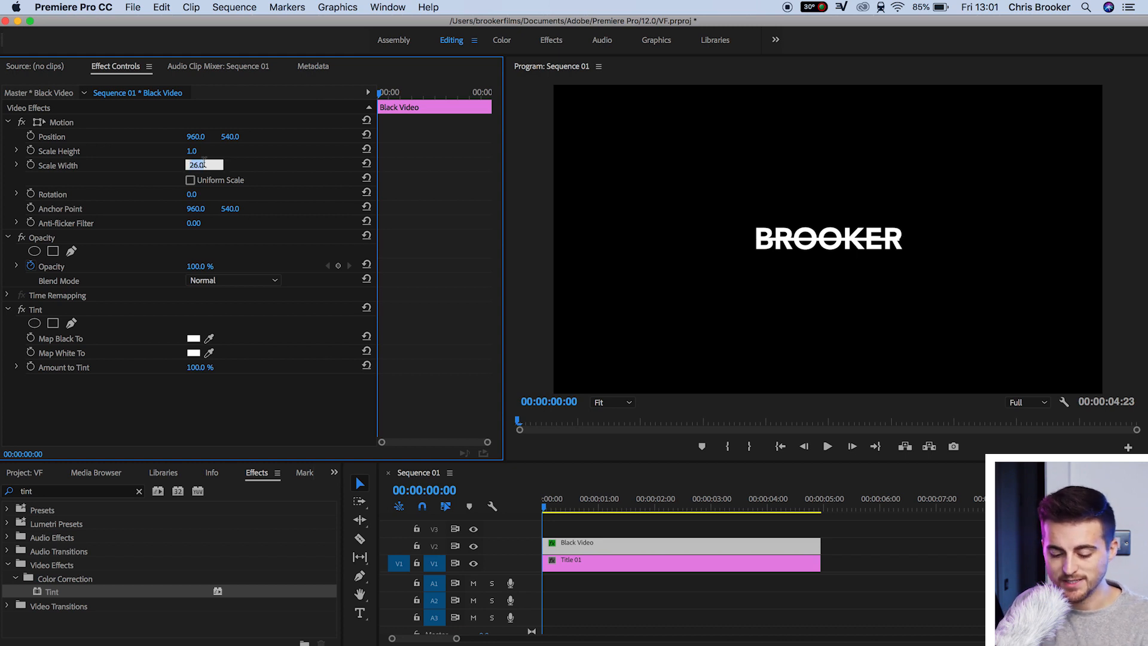
type("27.0")
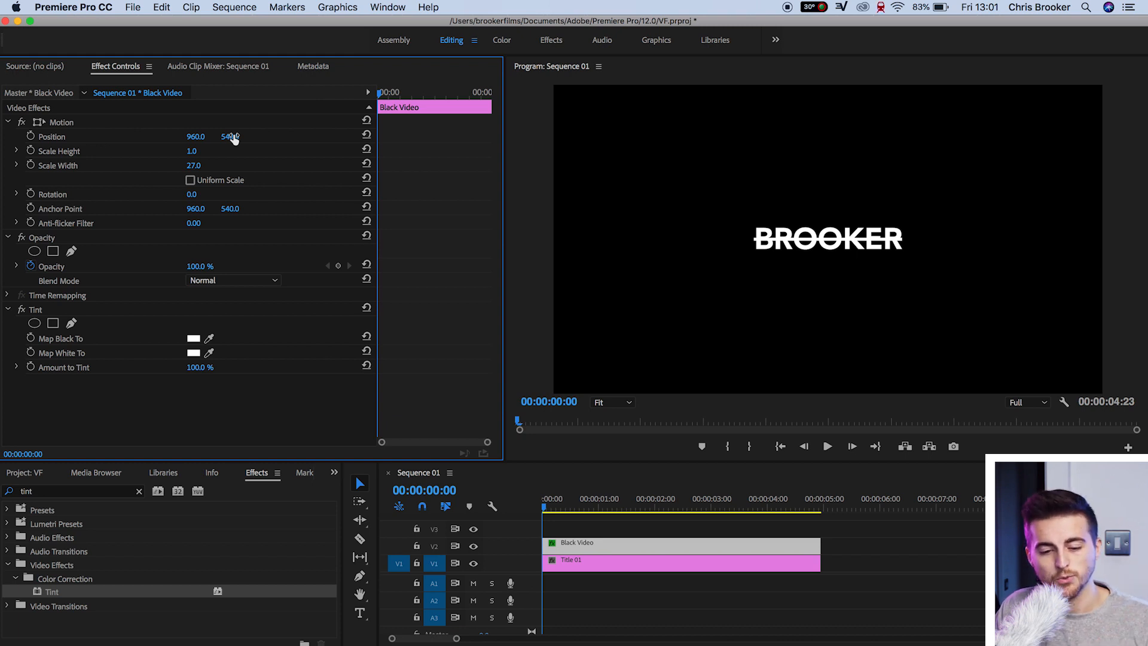
Scrub Position Y from 540 to 592 so the white bar sits just beneath BROOKER
left_click_drag(230, 137, 234, 136)
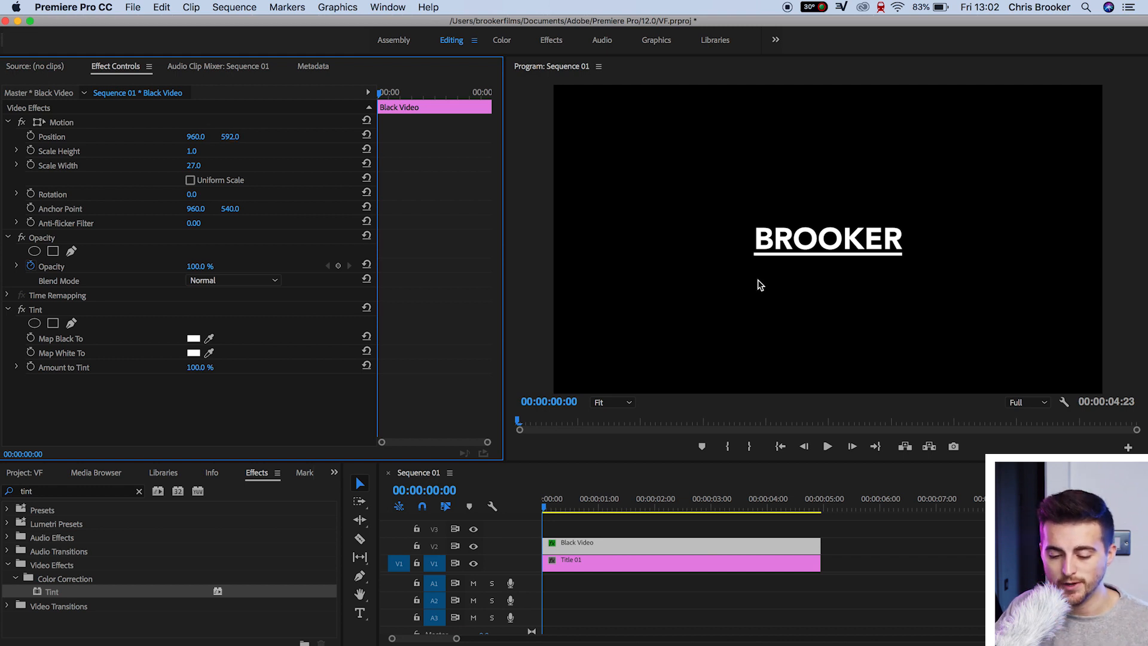
Set the Program Monitor zoom to 150% for a closer look at the underline
left_click(612, 402)
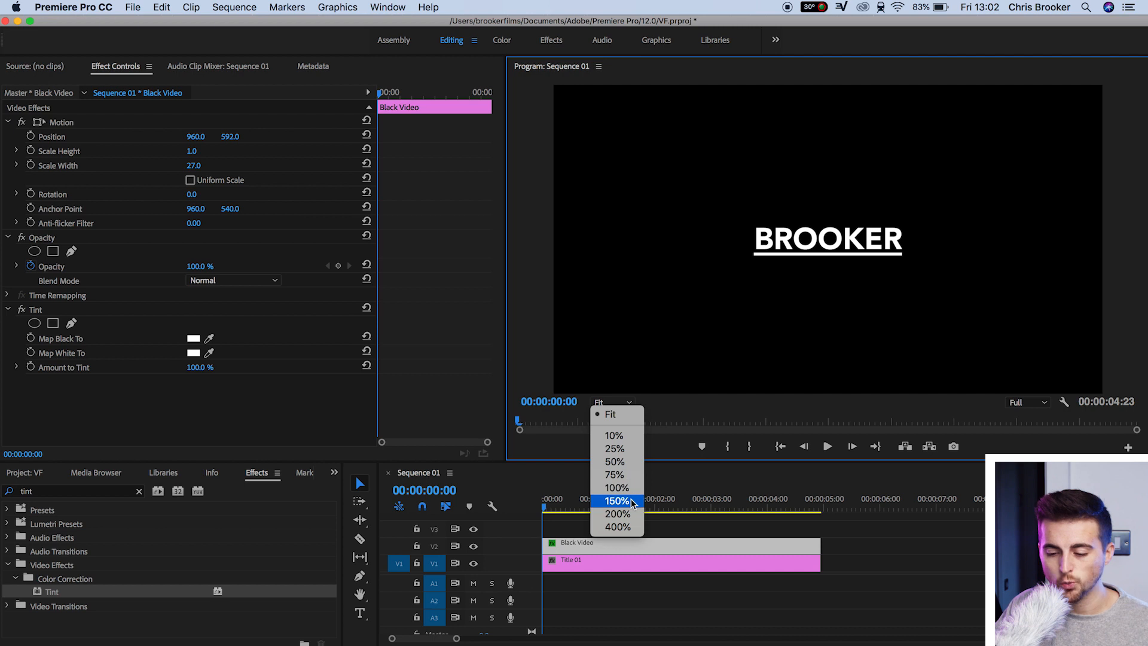
left_click(617, 501)
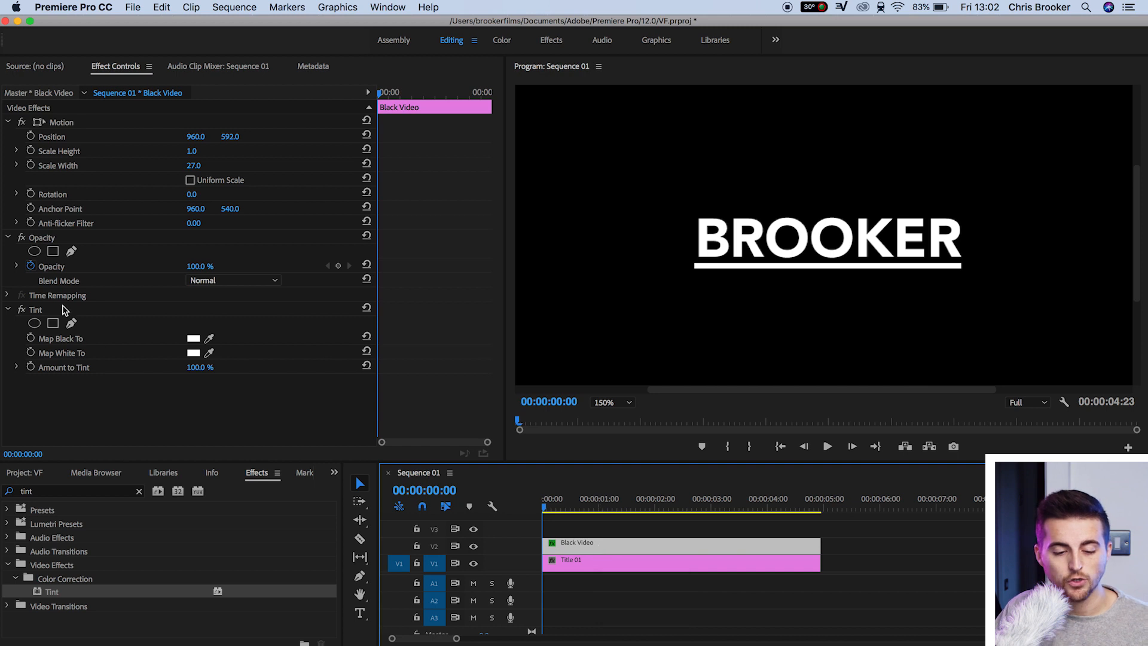
mouse_move(70, 251)
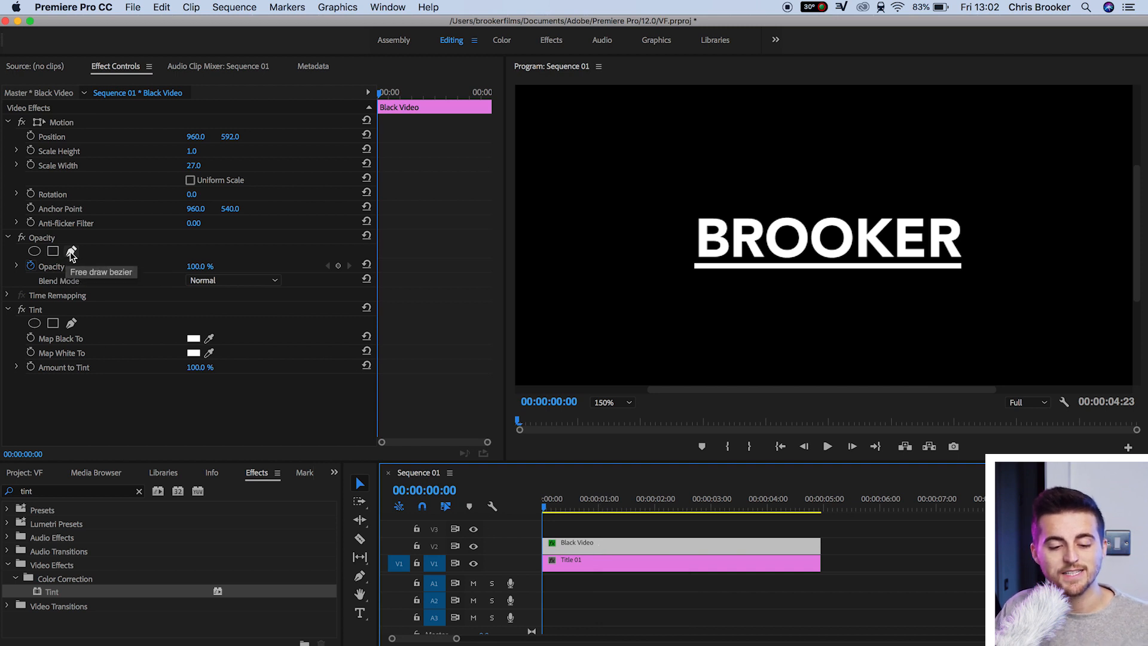
Draw a free bezier opacity mask around the underline and keyframe Mask Path at about 2:01
left_click(70, 251)
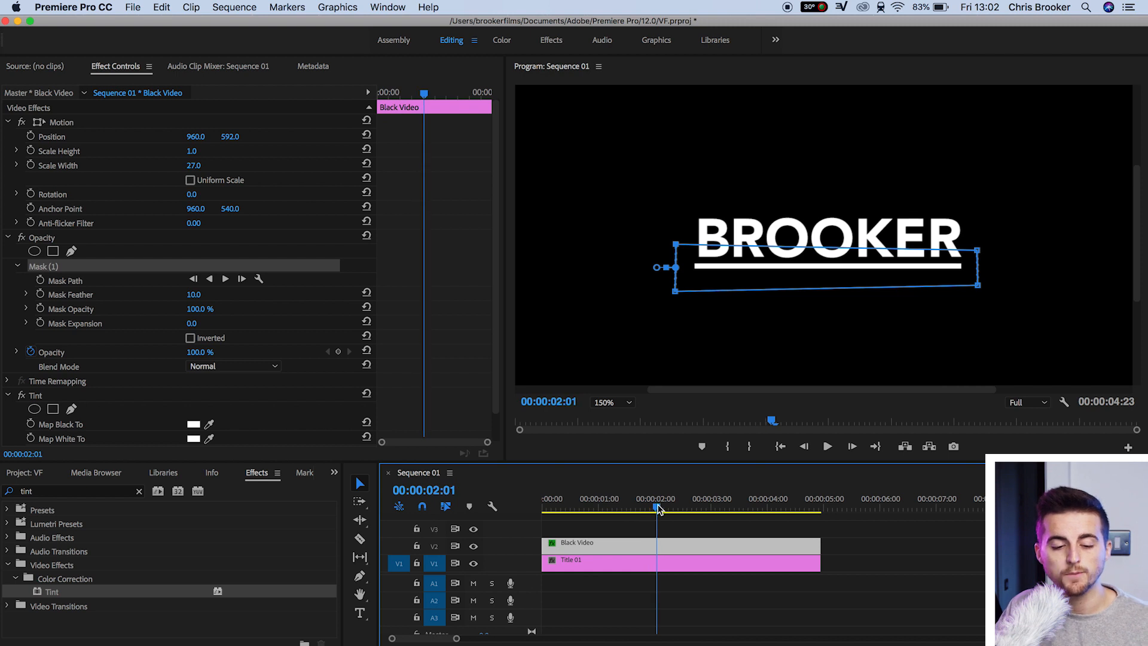
left_click(65, 280)
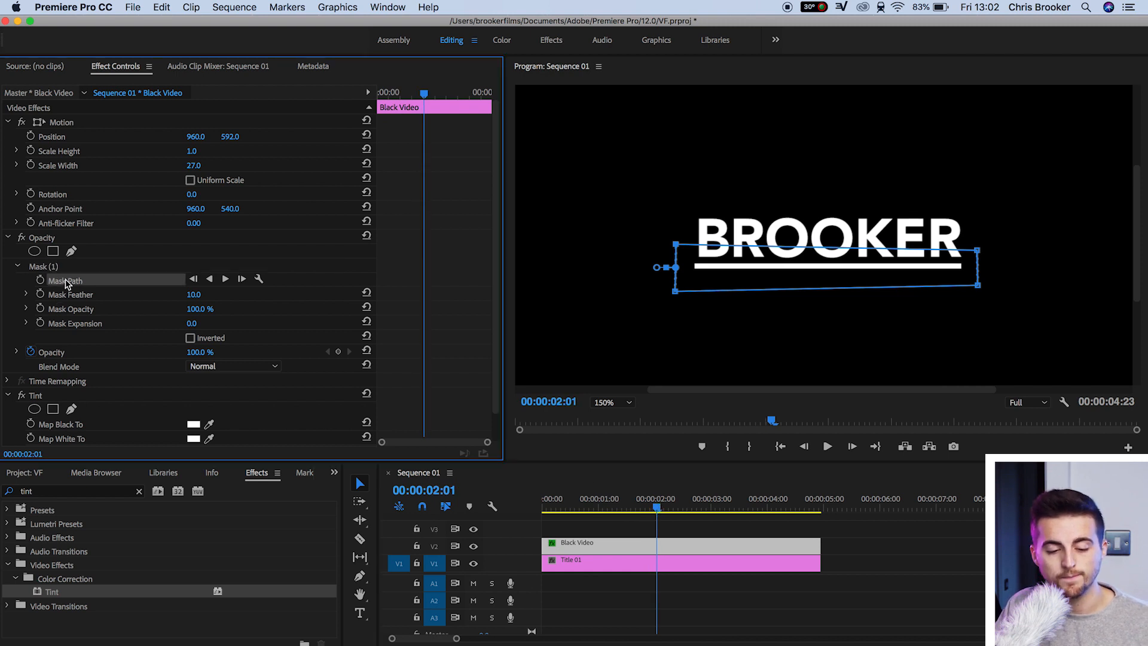
left_click(31, 280)
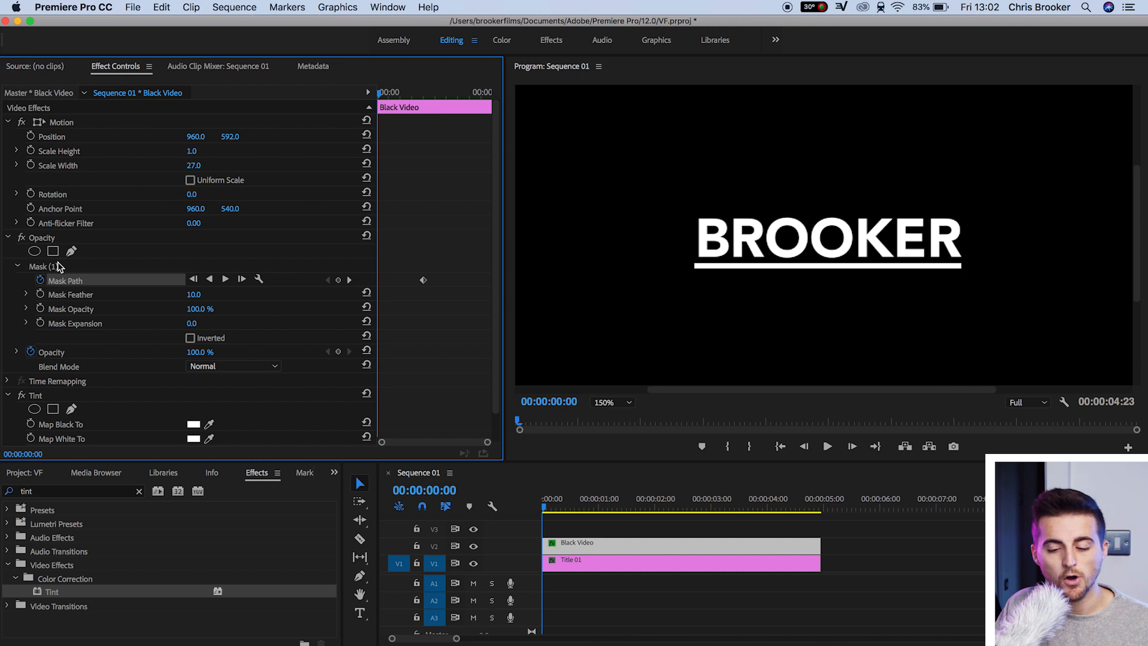
Reshape Mask (1) at the start so the underline wipes in from the left, then check it fully revealed
left_click(43, 266)
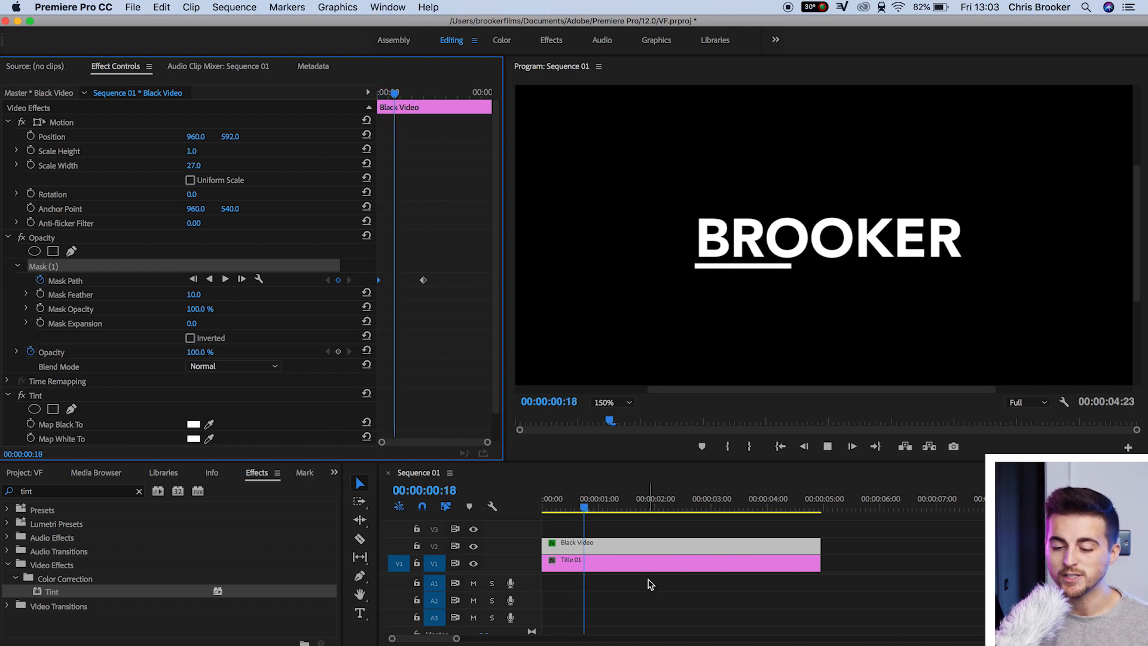
left_click(666, 498)
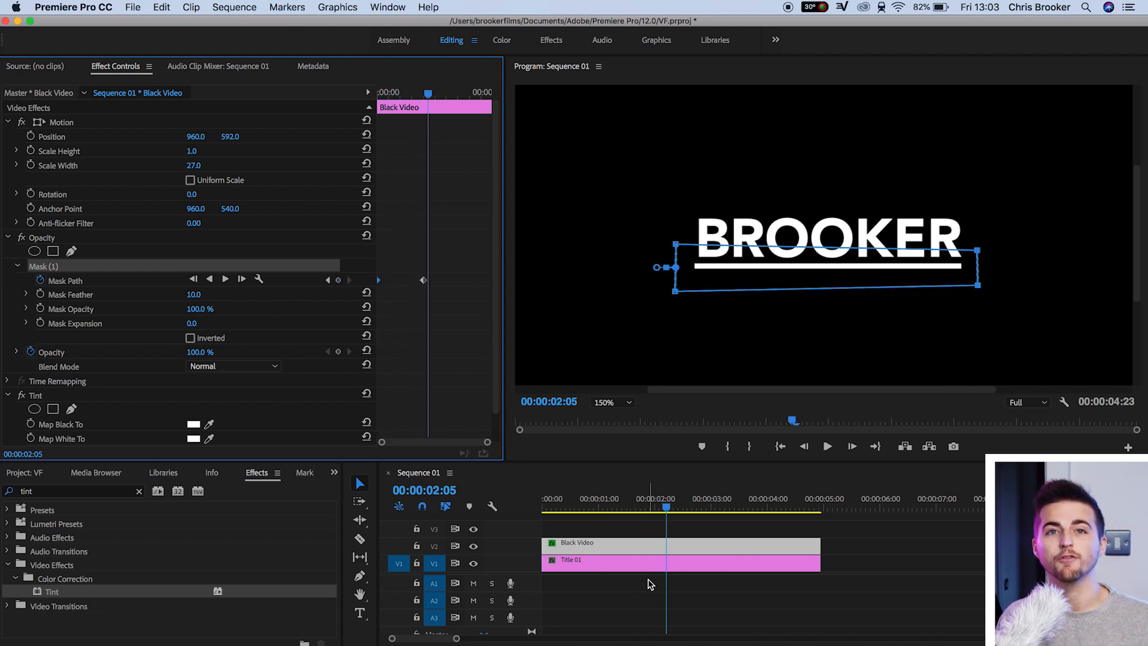